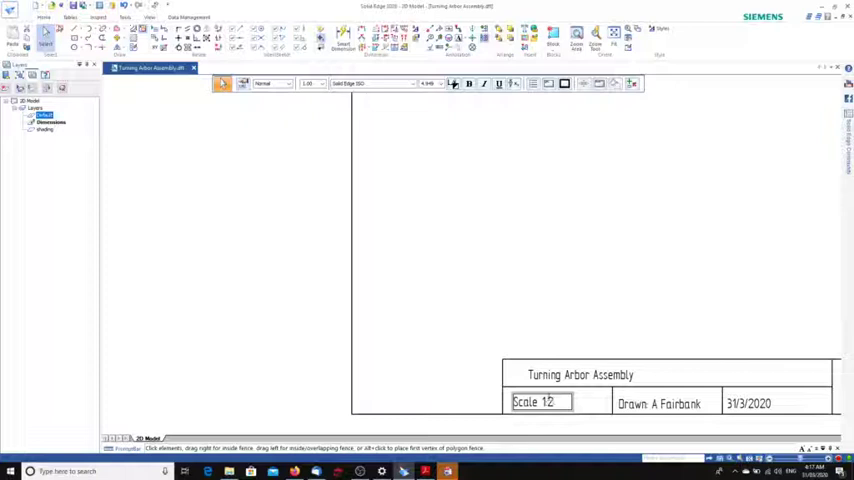
Enter 1:1 as the title block scale
type("1:1")
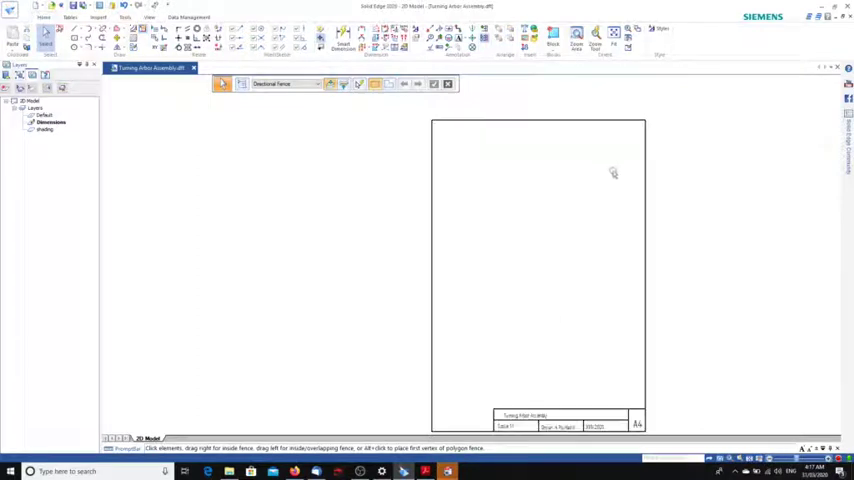
mouse_move(617, 199)
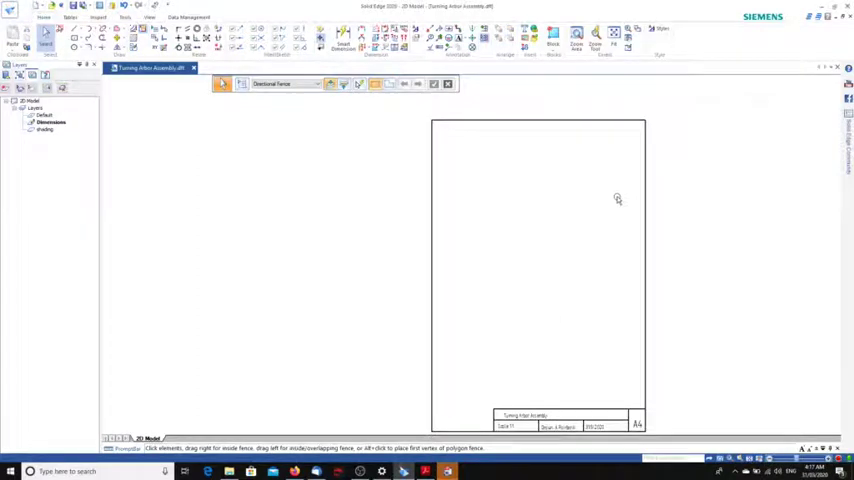
mouse_move(620, 202)
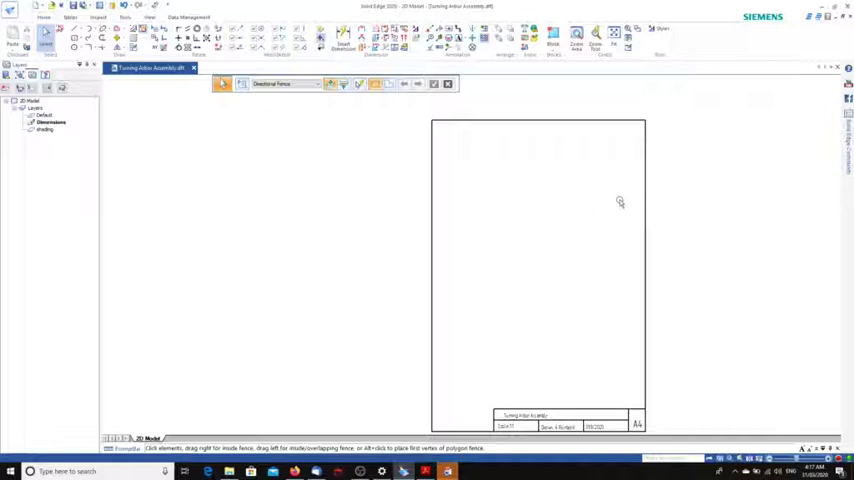
mouse_move(612, 209)
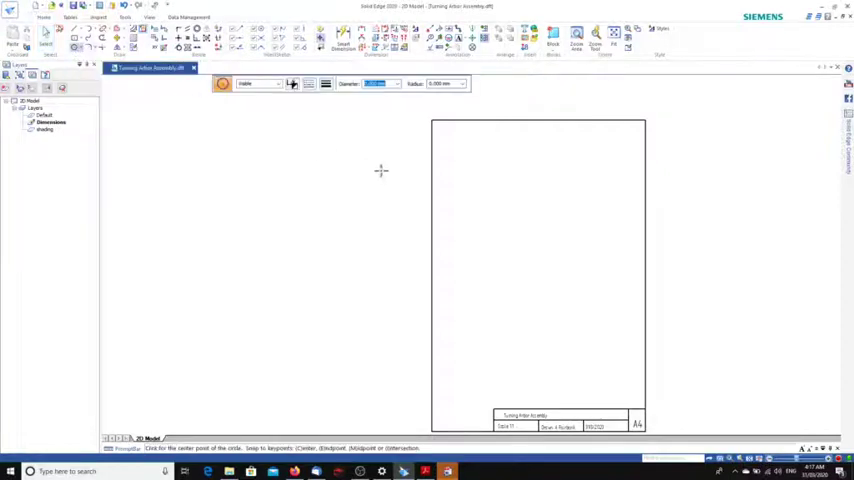
mouse_move(497, 204)
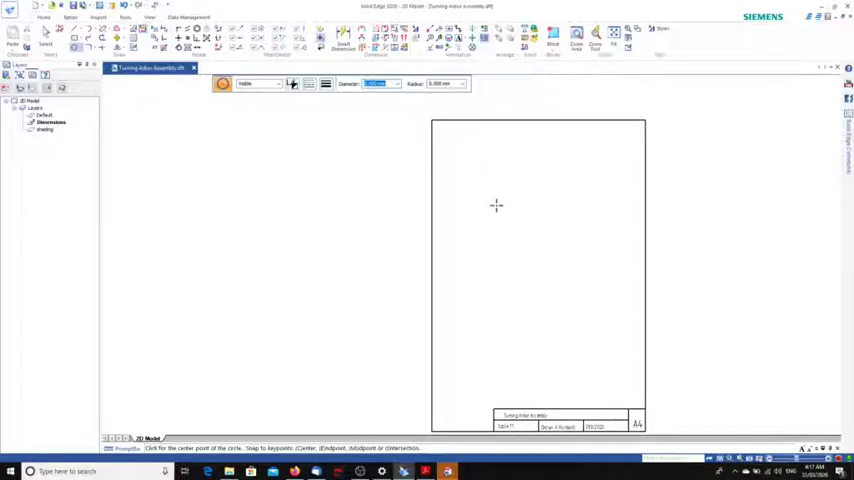
mouse_move(455, 146)
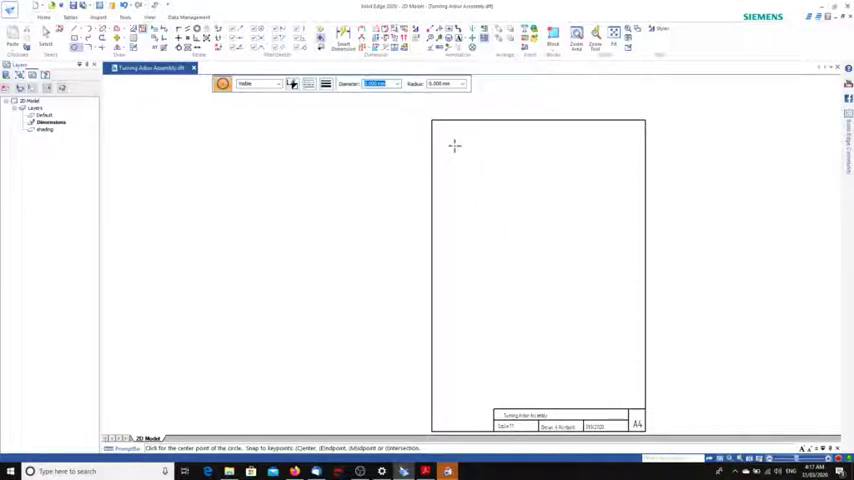
Draw the long body rectangle and the taller collar rectangle beside it
left_click(453, 145)
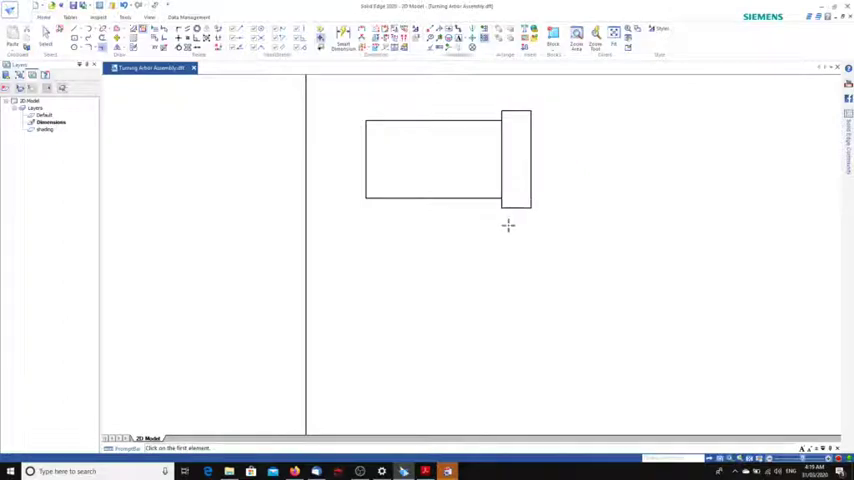
mouse_move(514, 222)
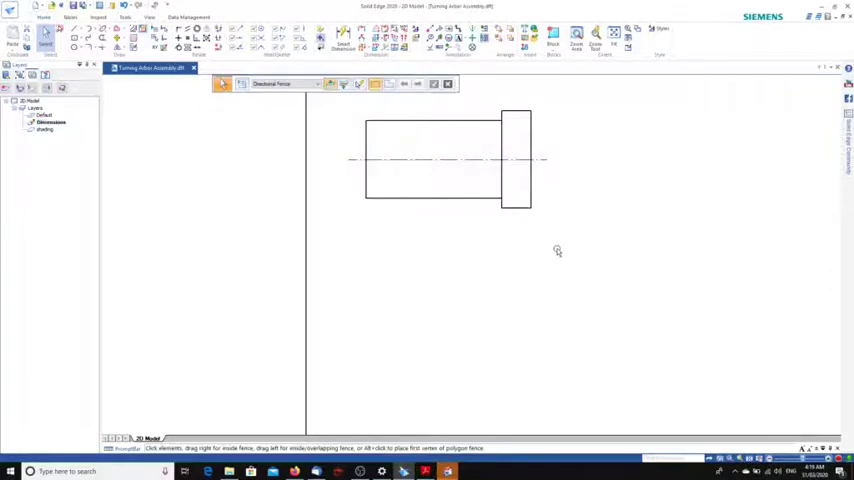
mouse_move(388, 169)
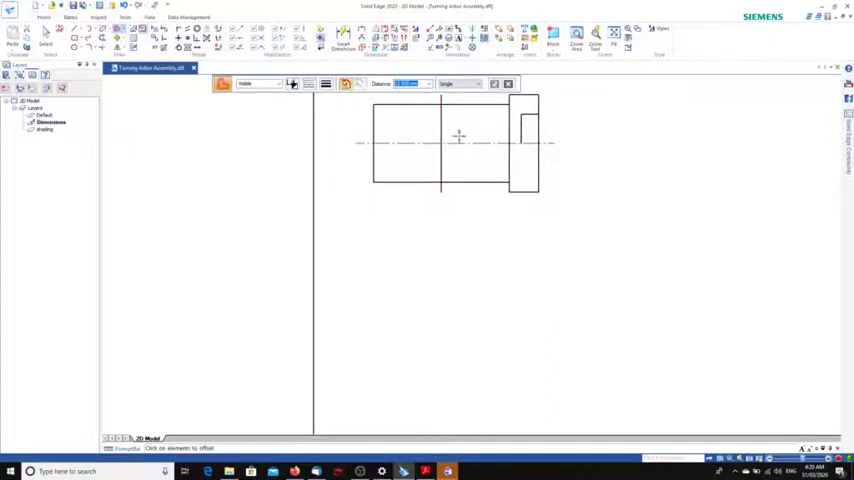
Offset an edge and draw lines for the tapered bore and collar step above the centreline
left_click(50, 121)
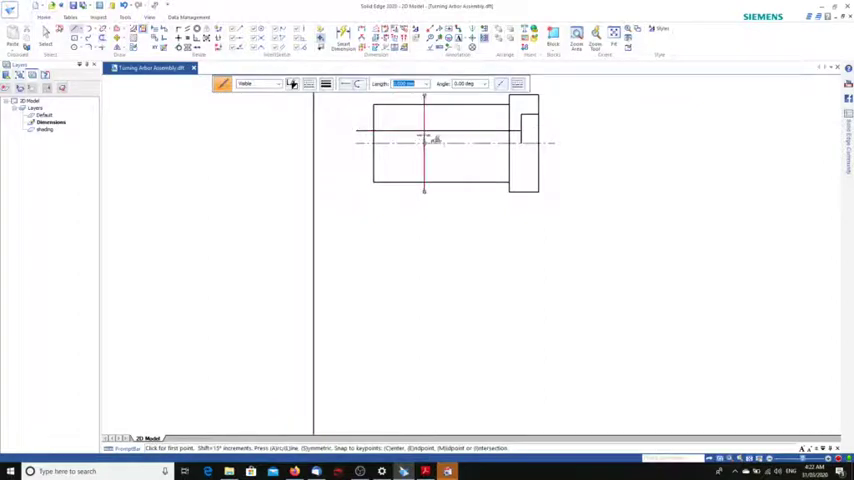
left_click(424, 143)
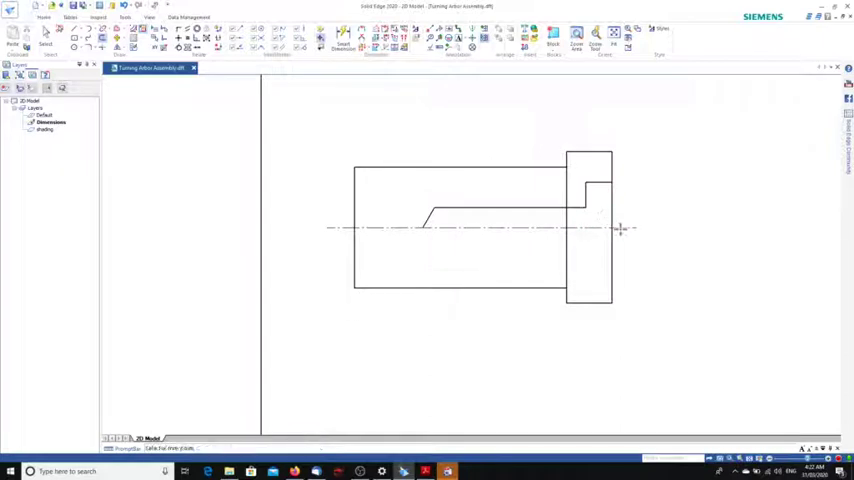
Select the short bore step lines and assign them a different line type
left_click(470, 228)
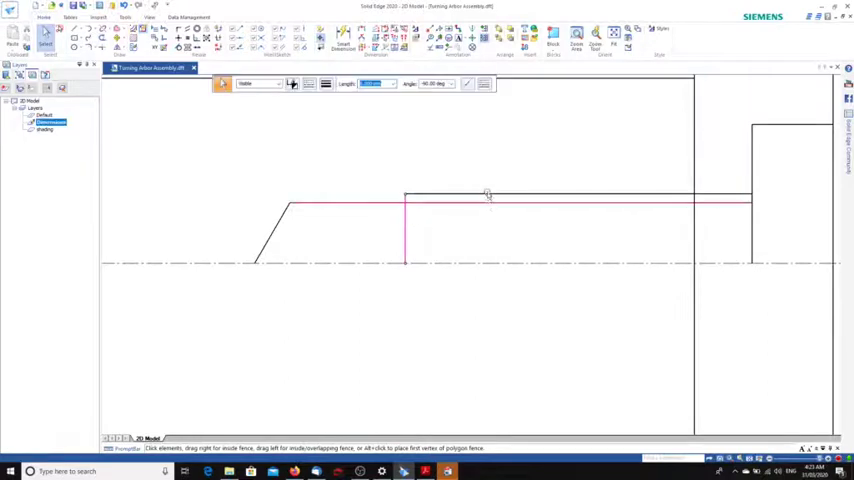
left_click(487, 196)
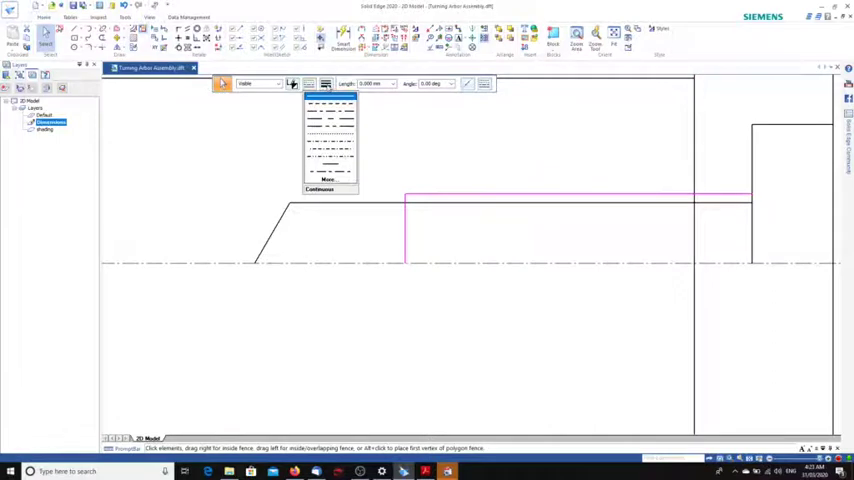
left_click(320, 189)
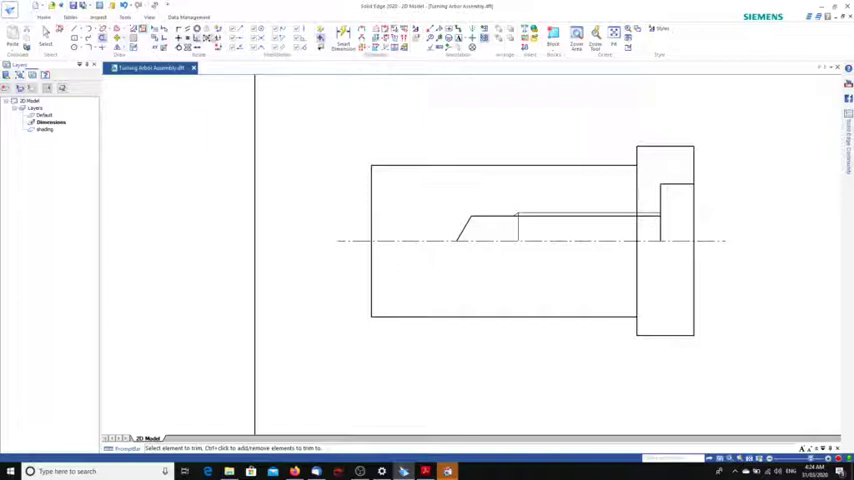
mouse_move(342, 40)
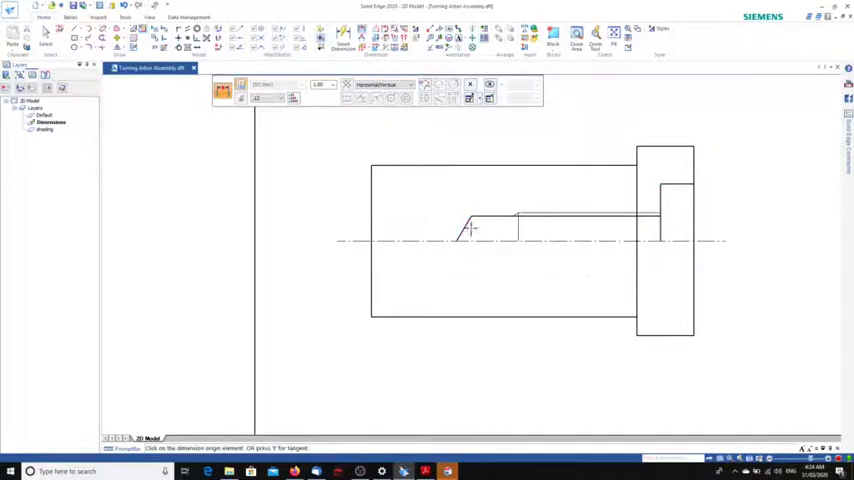
Trim the leftover line segments from the half-section profile
left_click(660, 217)
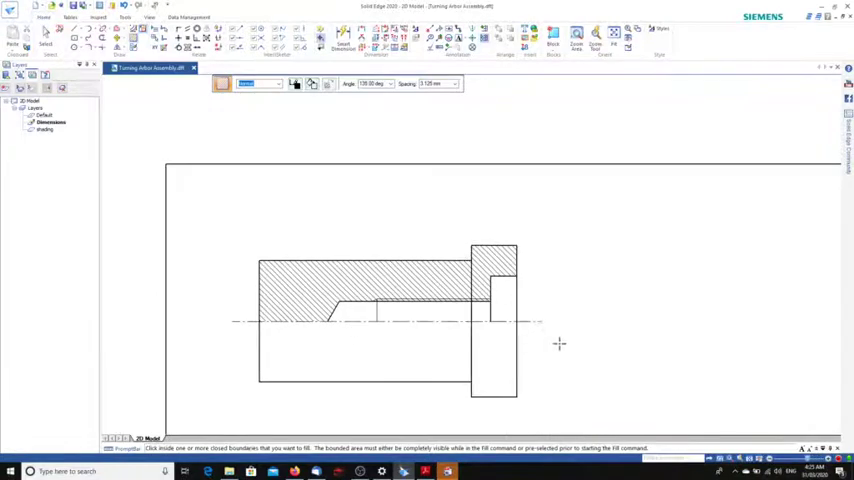
mouse_move(455, 291)
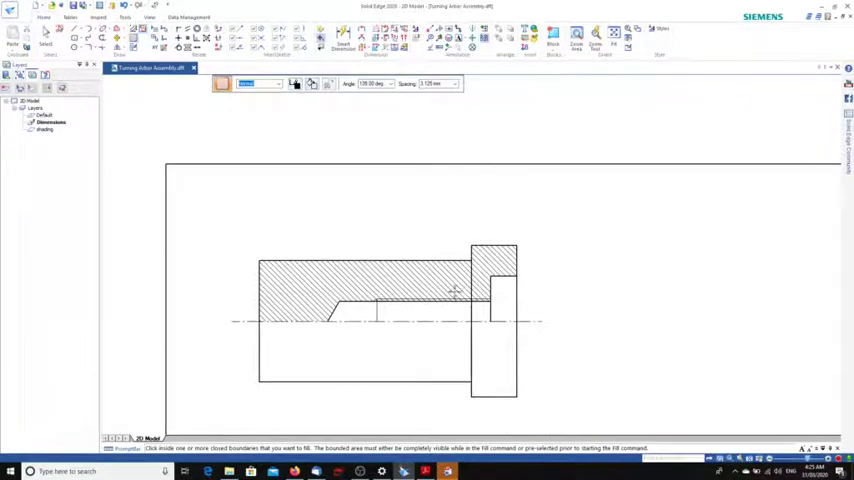
mouse_move(403, 268)
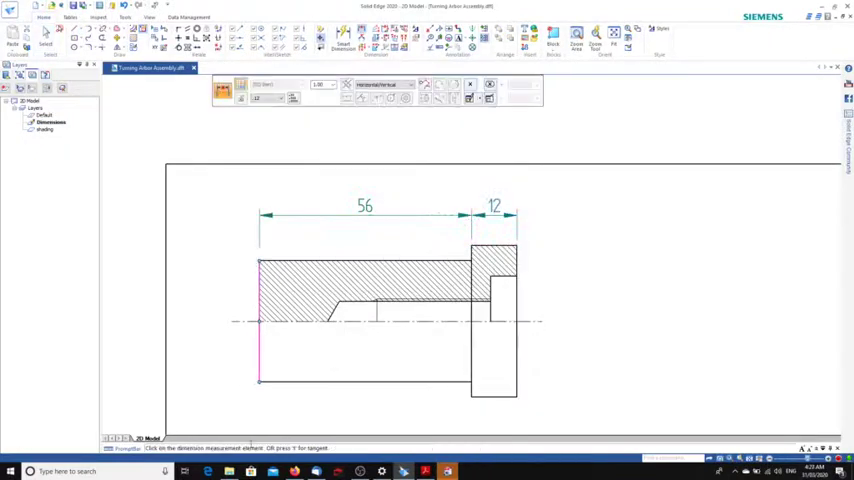
Place the Ø32 bore and Ø40 outer diameter dimensions with the diameter prefix
left_click(218, 320)
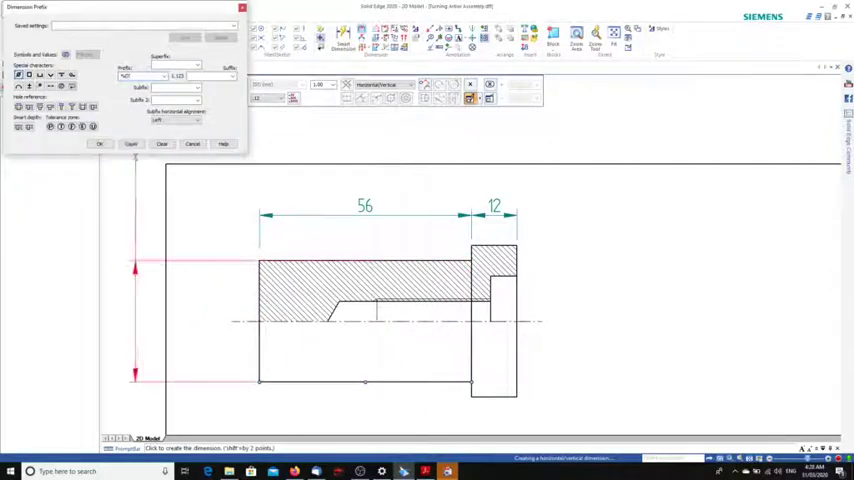
left_click(100, 144)
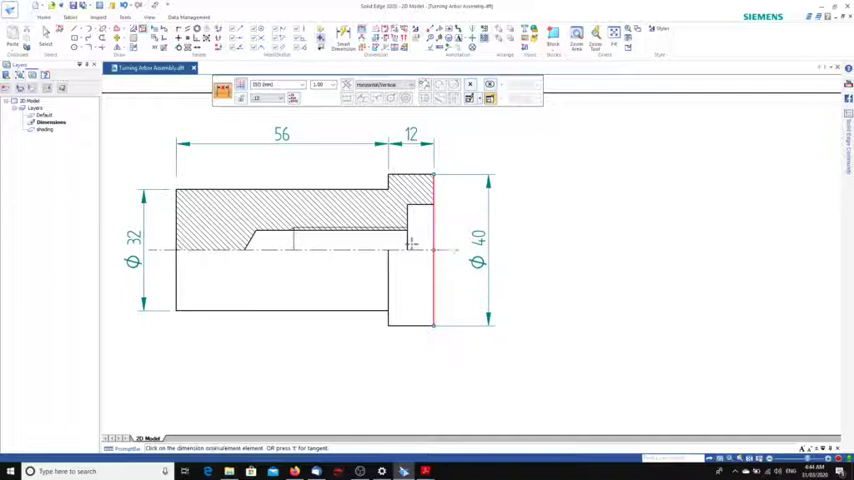
left_click(435, 250)
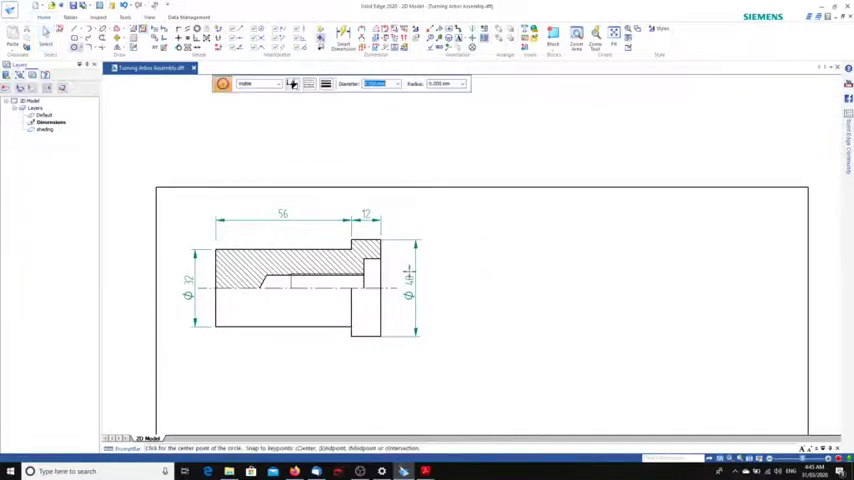
Draw concentric end-view circles centred on the centre line right of the section
left_click(513, 288)
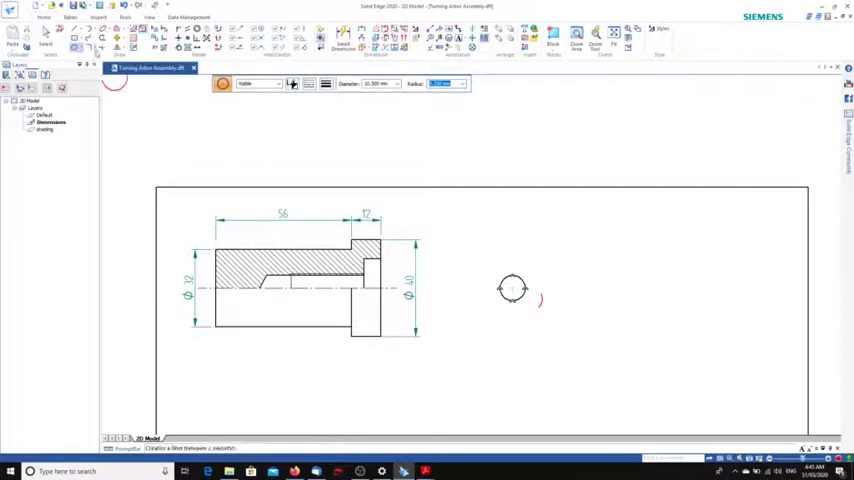
left_click(88, 33)
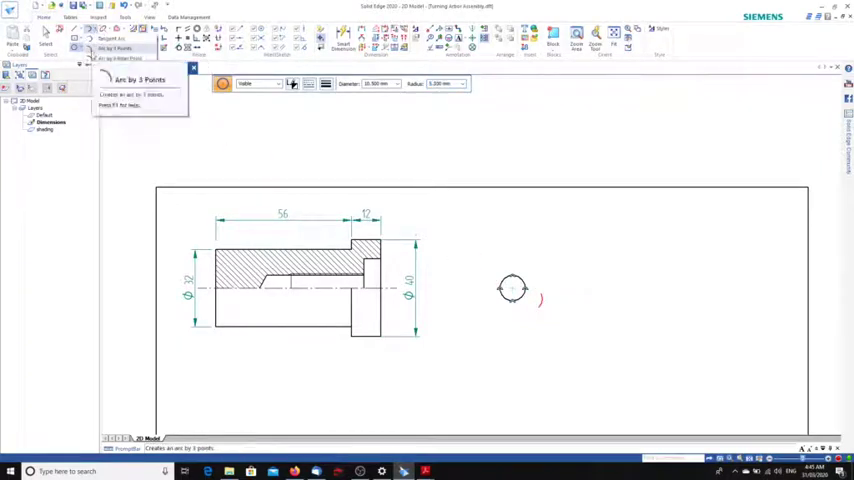
left_click(89, 48)
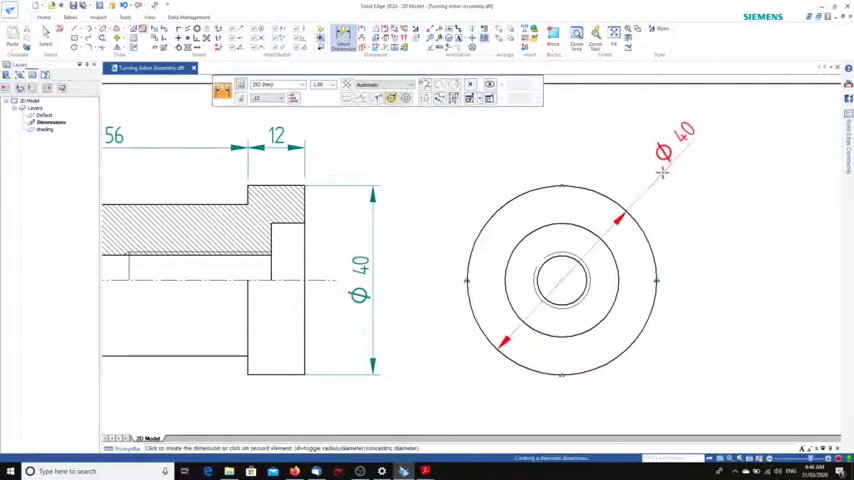
Dimension the outer end-view circle Ø40 and check driving dimension colours in Dimension Properties
left_click(662, 172)
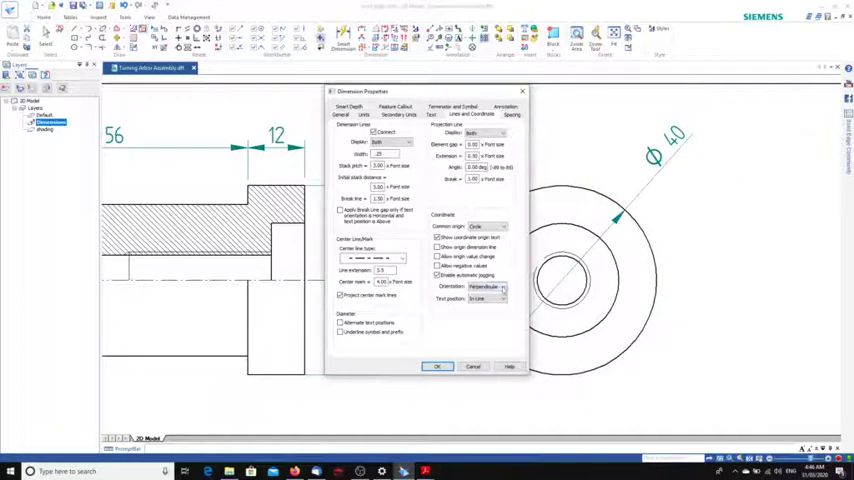
left_click(340, 114)
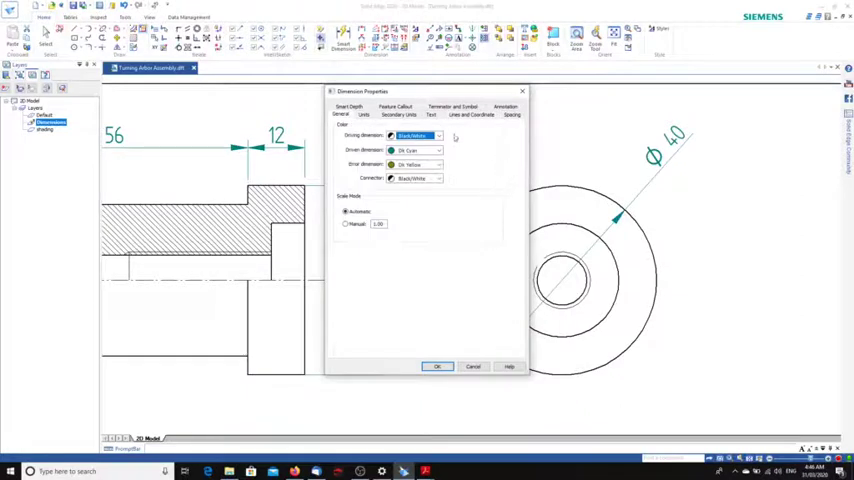
left_click(437, 366)
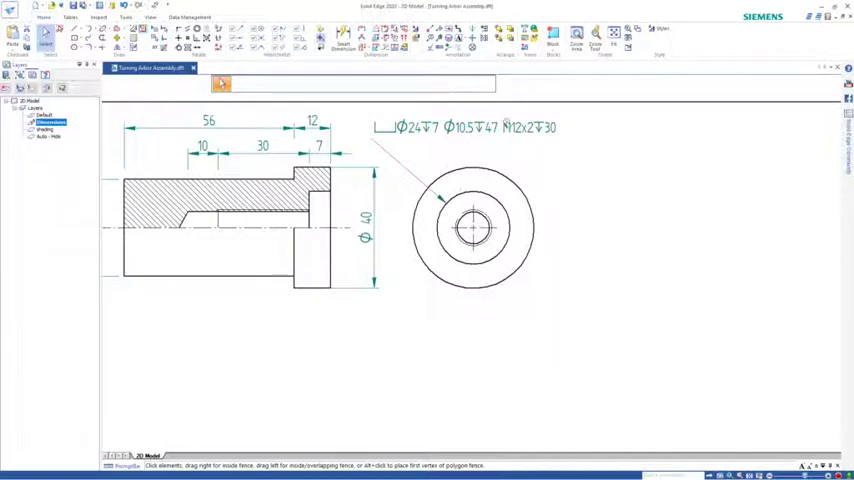
Select the Ø24 counterbore, Ø10.5 hole and M12x2 thread callout on the first part
left_click(470, 127)
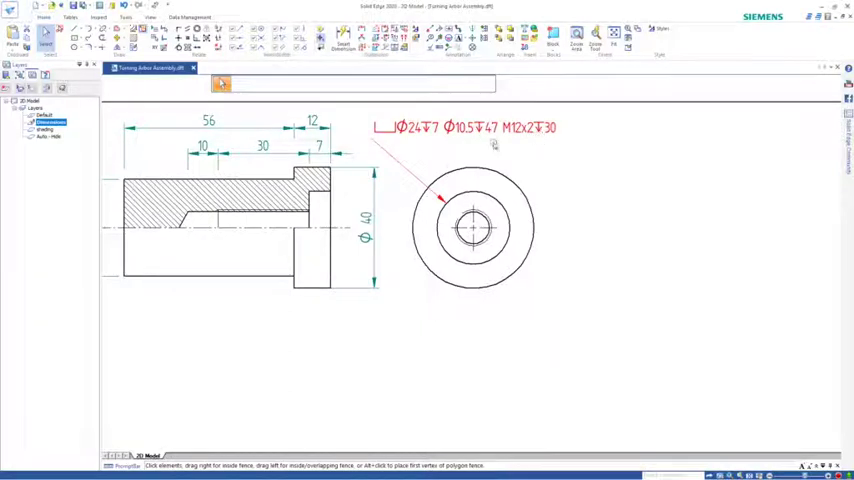
left_click(319, 147)
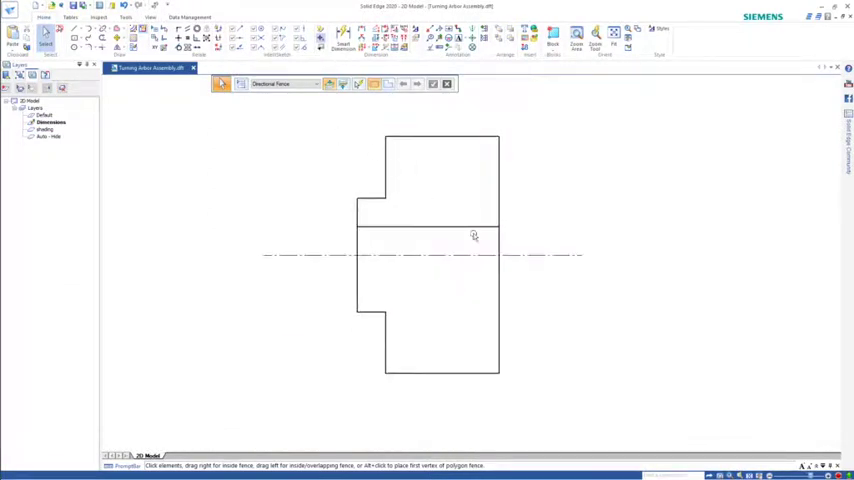
mouse_move(412, 226)
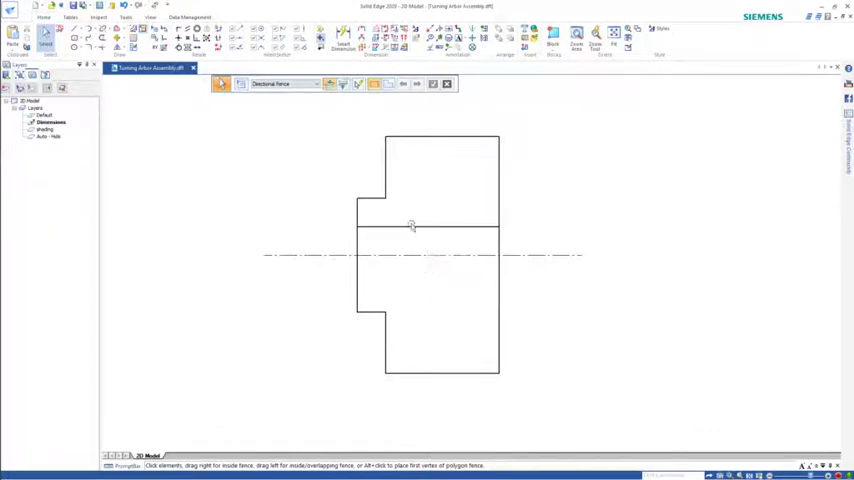
mouse_move(415, 237)
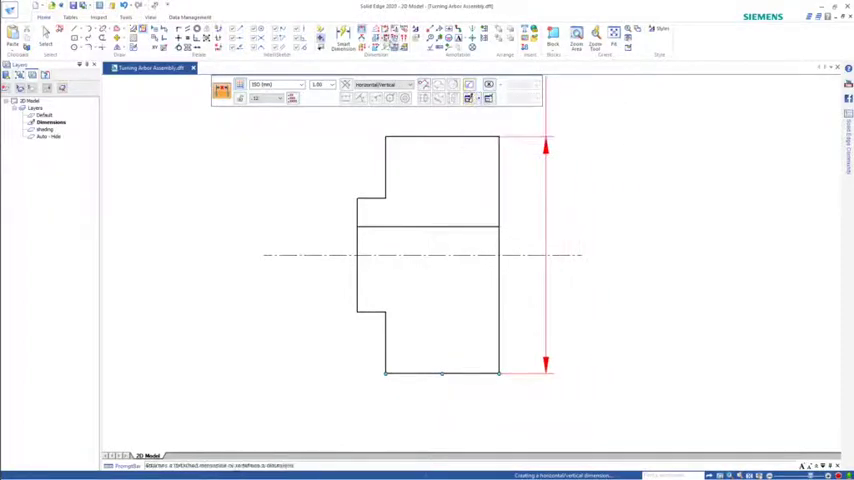
Dimension the second part's collar height and add the Ø prefix to read Ø50
left_click(468, 97)
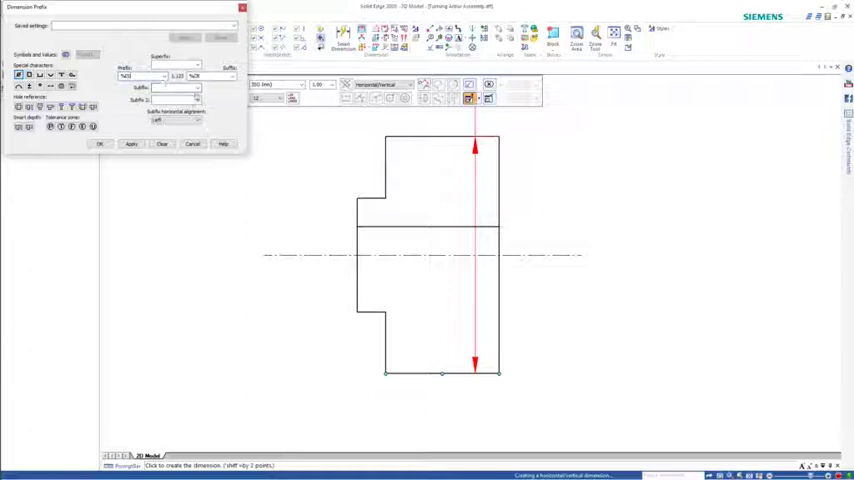
left_click(100, 144)
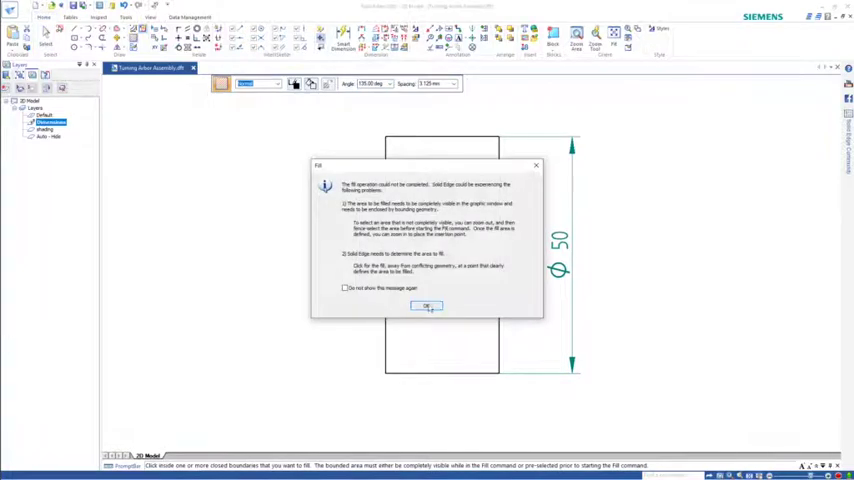
Dismiss the fill warning and add the Ø24 step dimension with prefix, adjusting its line settings
left_click(426, 306)
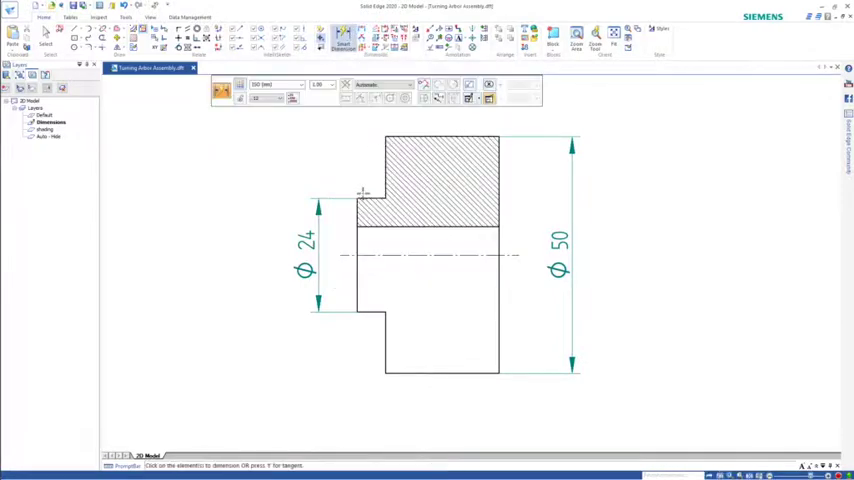
left_click(360, 190)
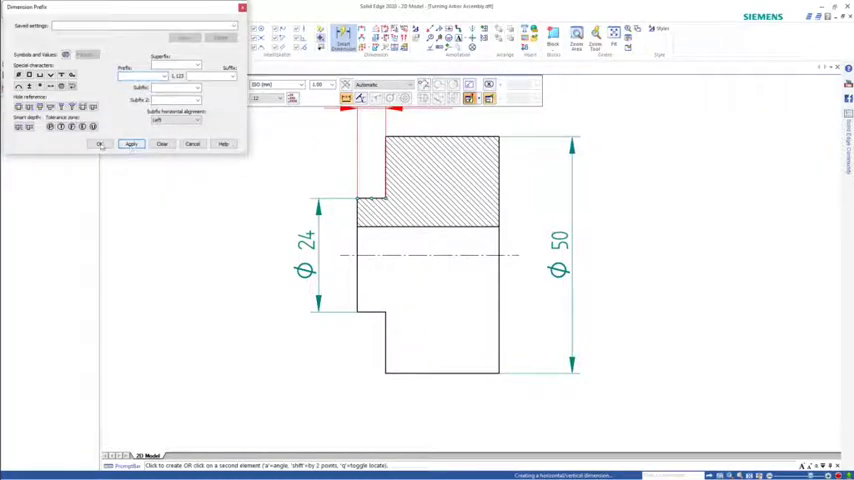
left_click(99, 144)
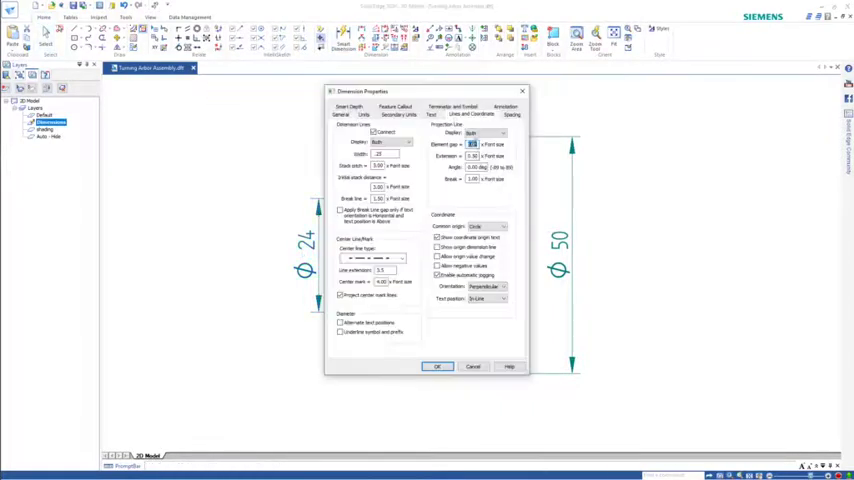
left_click(437, 366)
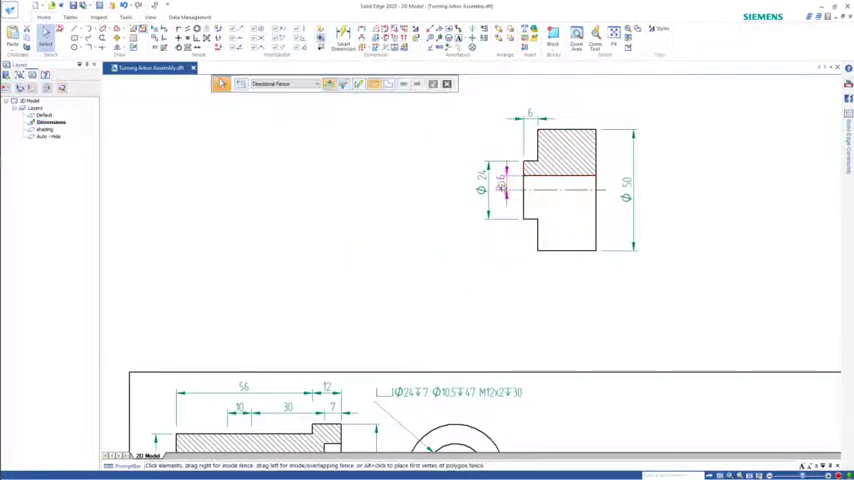
Select the small dimension next to Ø24 on the flange
left_click(500, 188)
type("ITEM 2 - ROLLER (NYLON)")
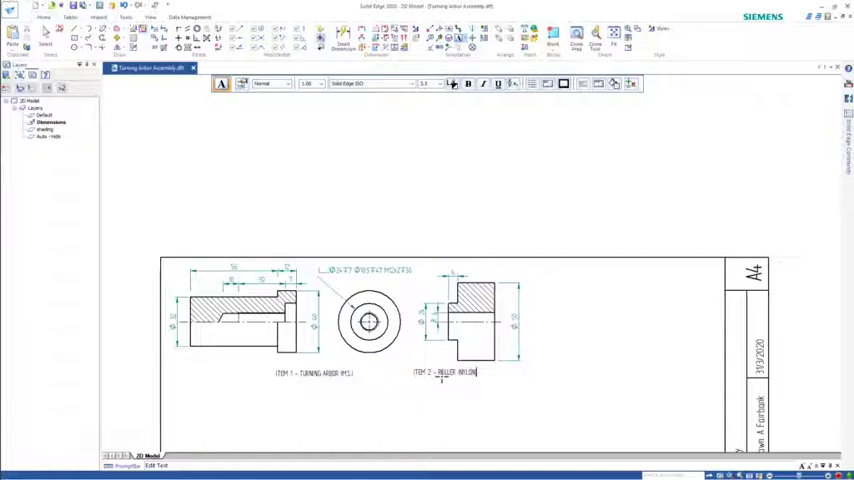
mouse_move(547, 287)
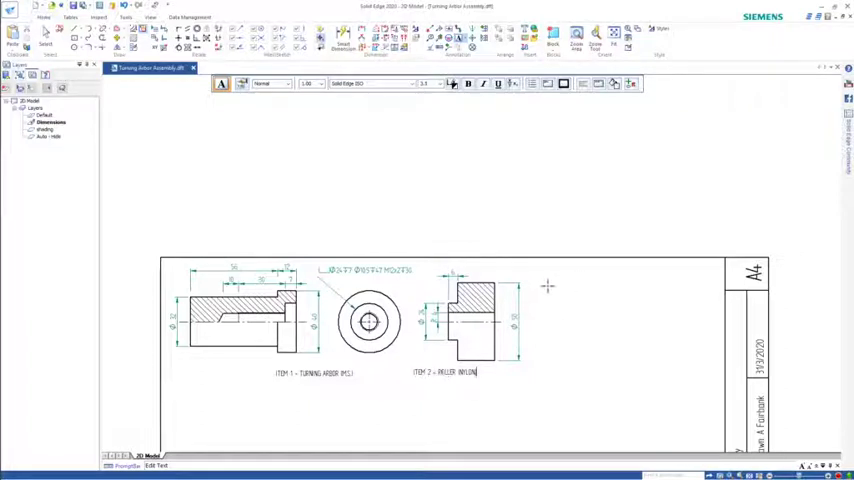
mouse_move(434, 207)
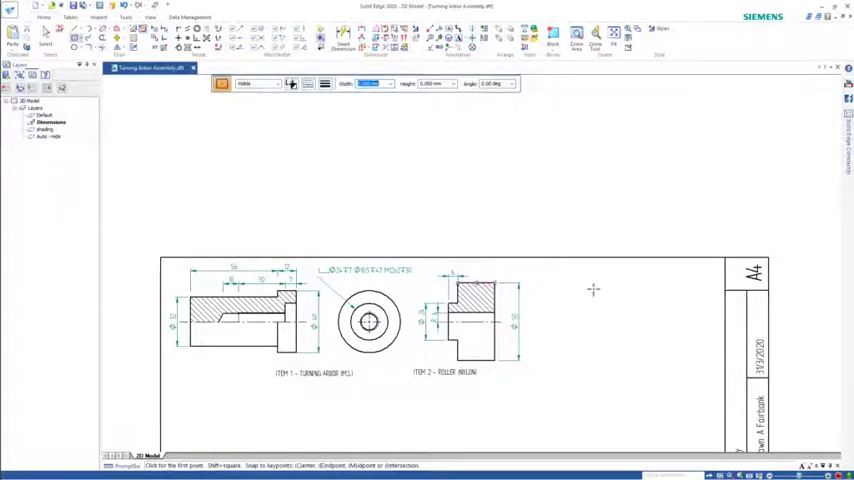
Draw a thin rectangular outline beside the roller section and switch to a dashed line type
left_click_drag(560, 205, 560, 335)
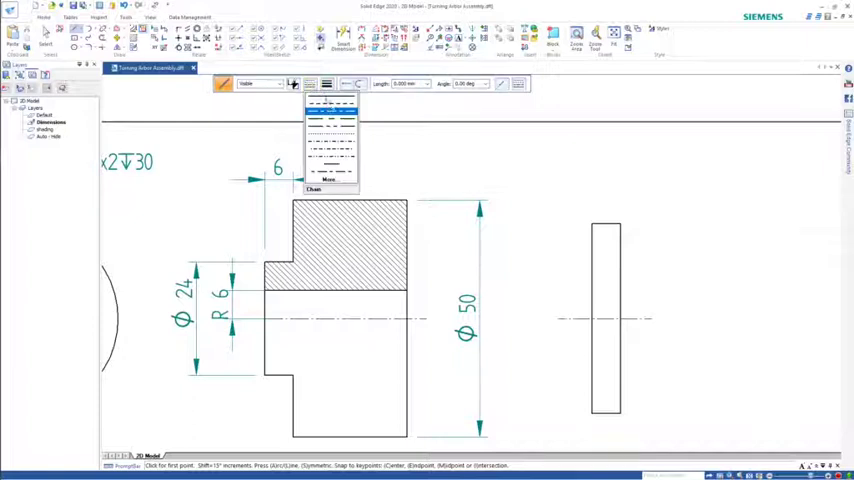
left_click(330, 108)
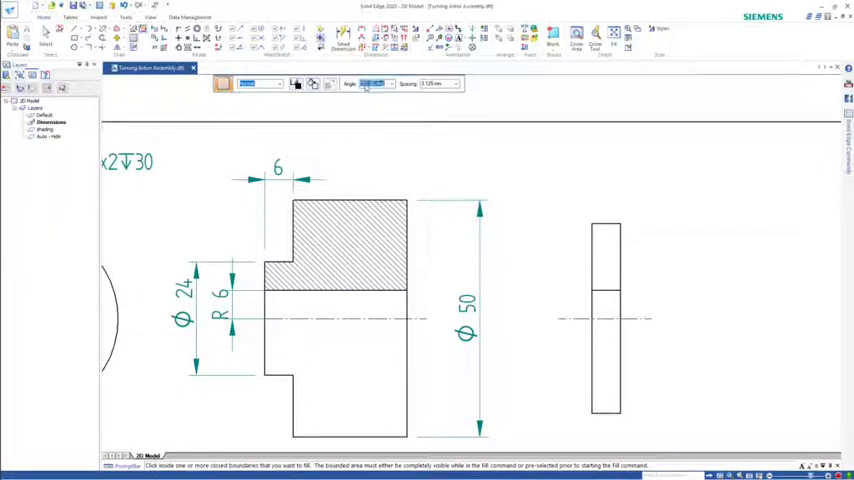
Set the hatch angle for filling the thin part's upper half
left_click(605, 255)
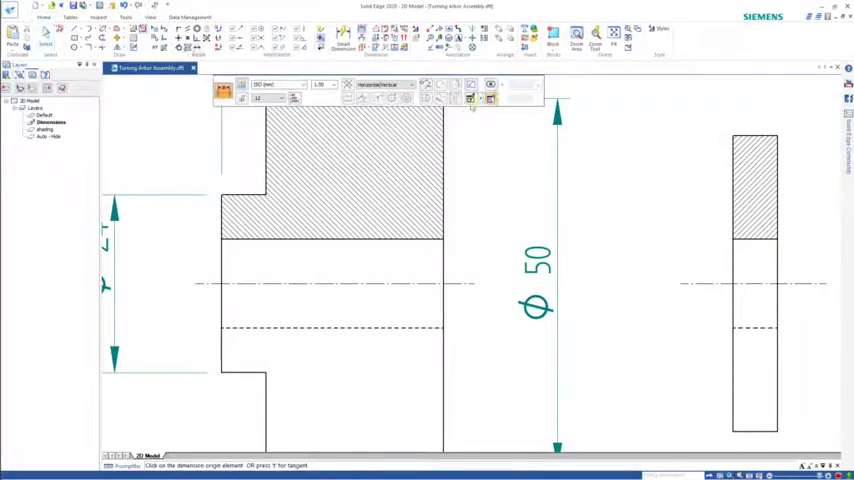
Dimension the roller's bore as Ø12 and adjust its projection line gap in Properties
left_click(471, 98)
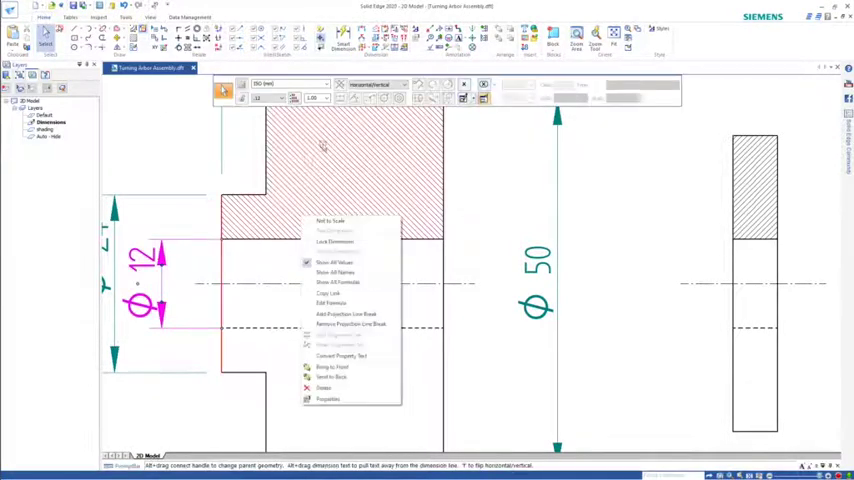
left_click(328, 399)
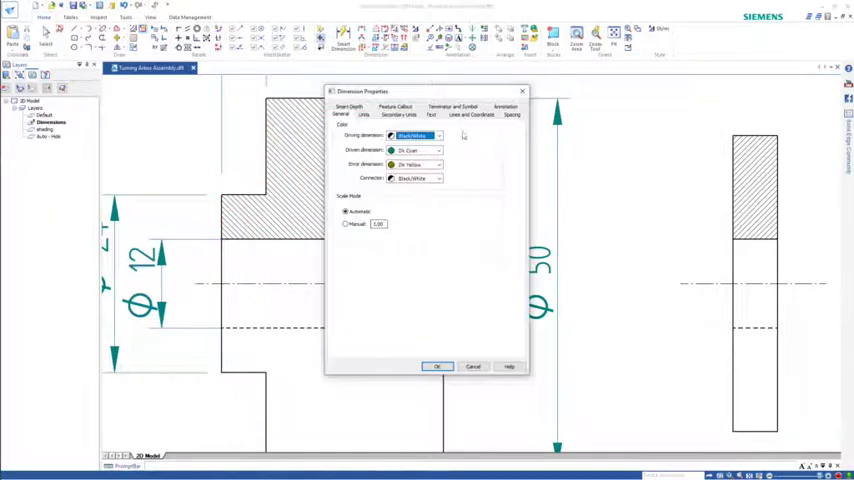
left_click(470, 114)
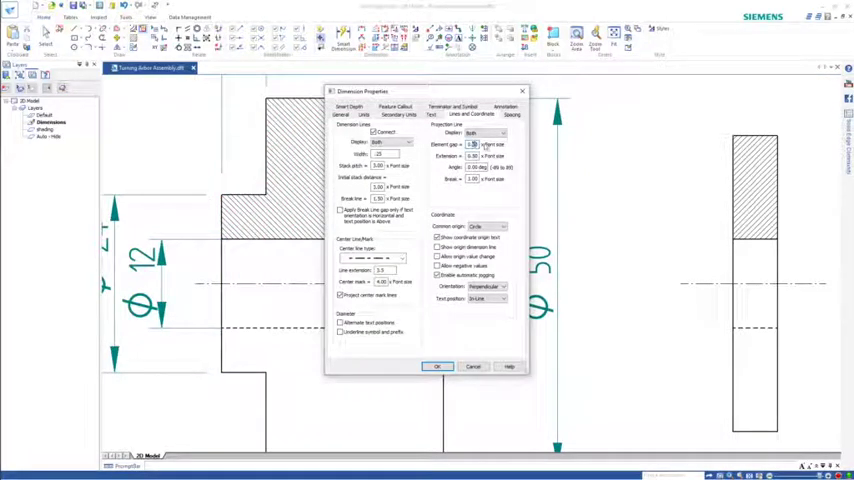
left_click(437, 366)
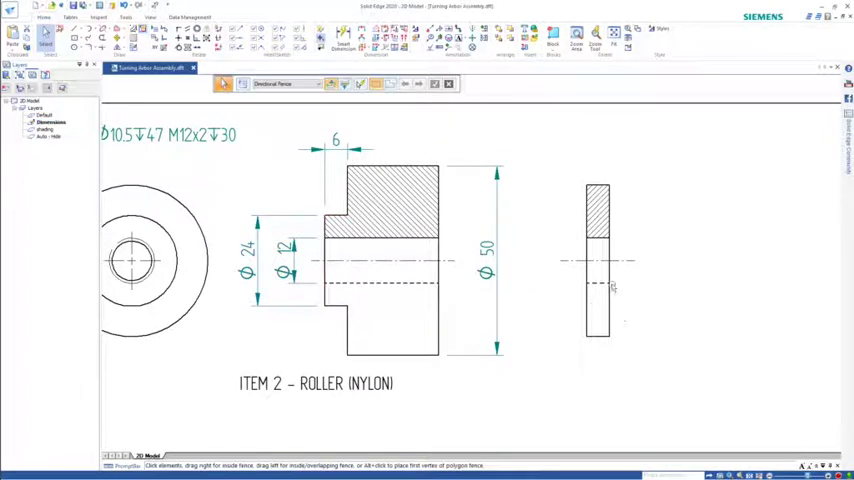
Select the thin part's geometry and give it Ø40 and Ø12 diameter dimensions
left_click(293, 248)
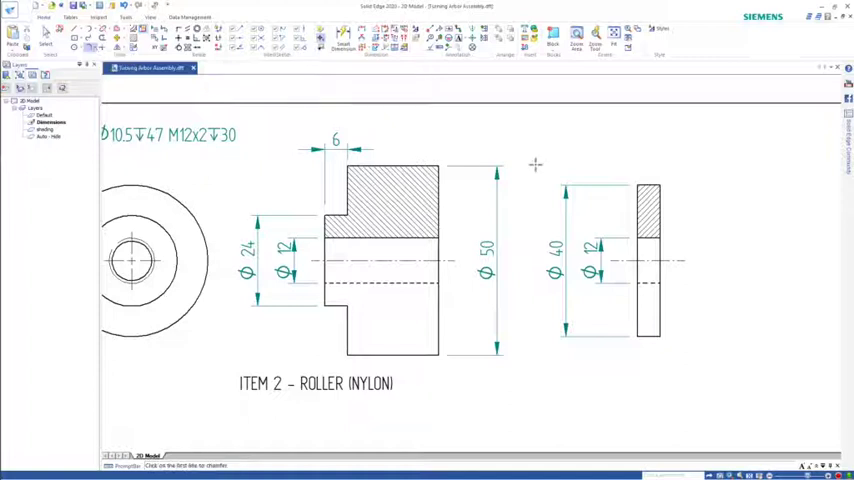
left_click(649, 186)
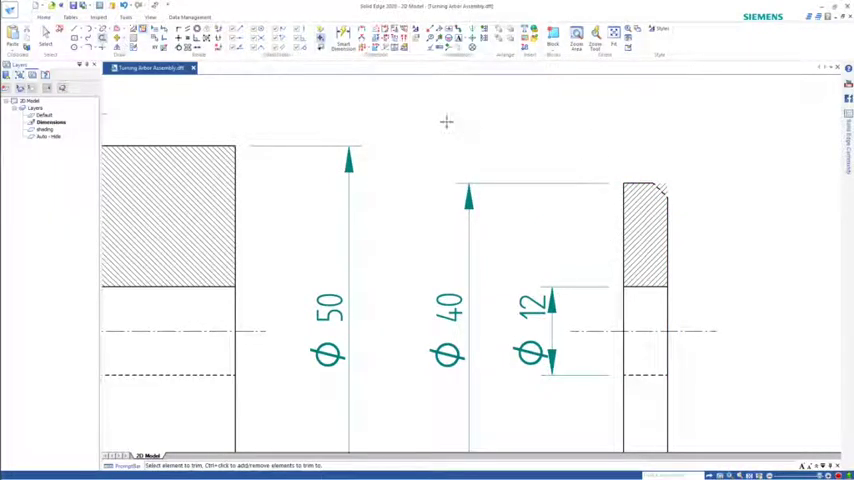
mouse_move(631, 173)
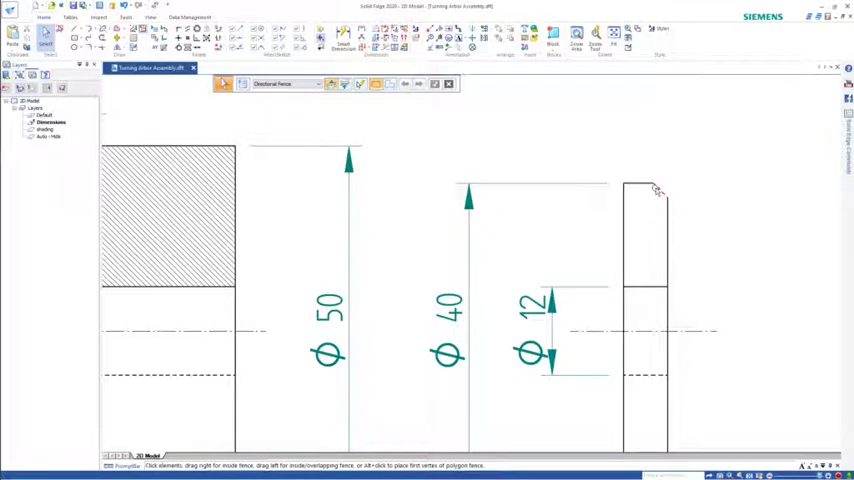
Refill the chamfered thin part's upper region with hatch
left_click(293, 83)
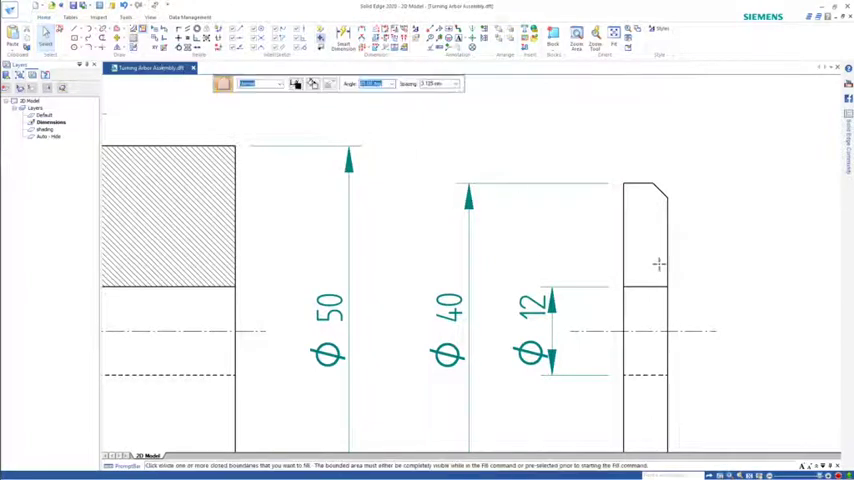
left_click(645, 230)
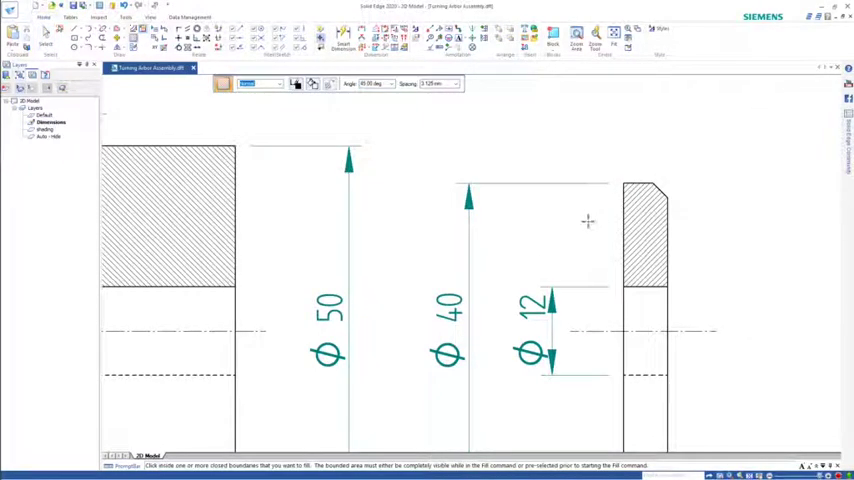
mouse_move(625, 160)
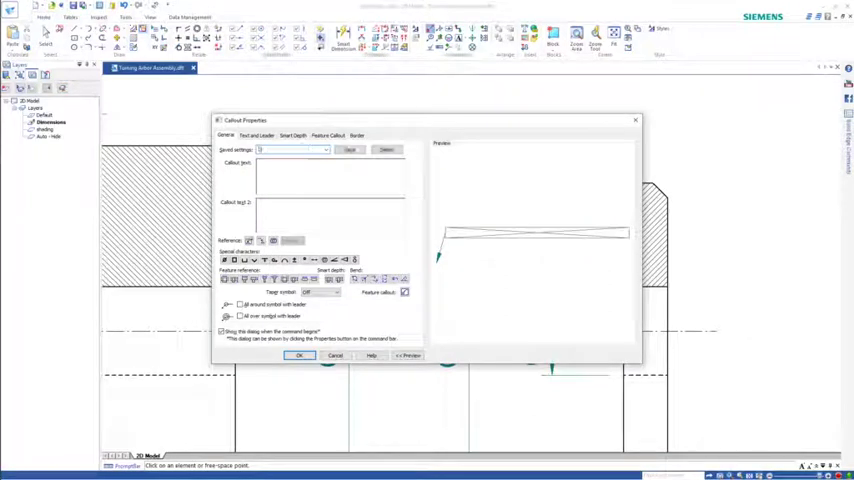
Enter '2 x 45' with a degree symbol as the chamfer callout text and confirm
left_click(290, 149)
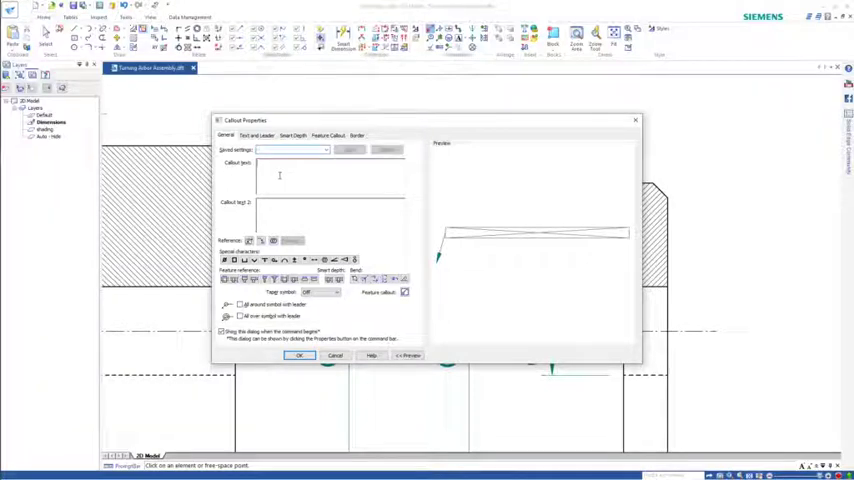
type("2 x 45")
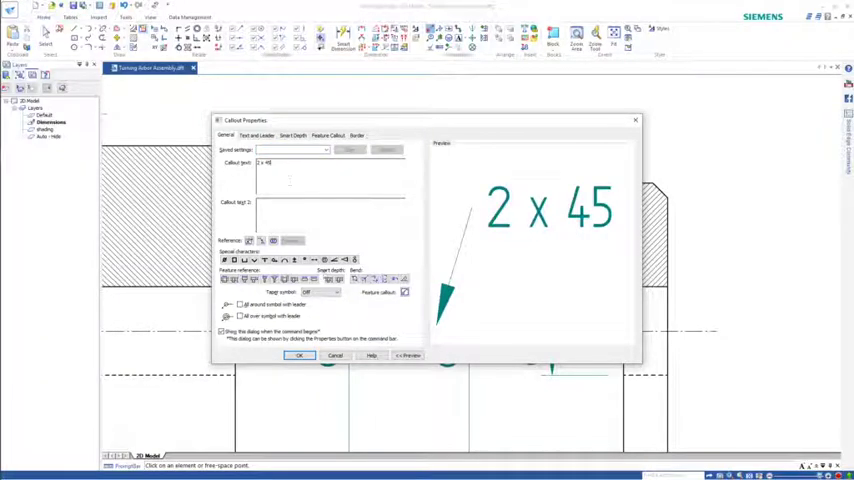
left_click(303, 260)
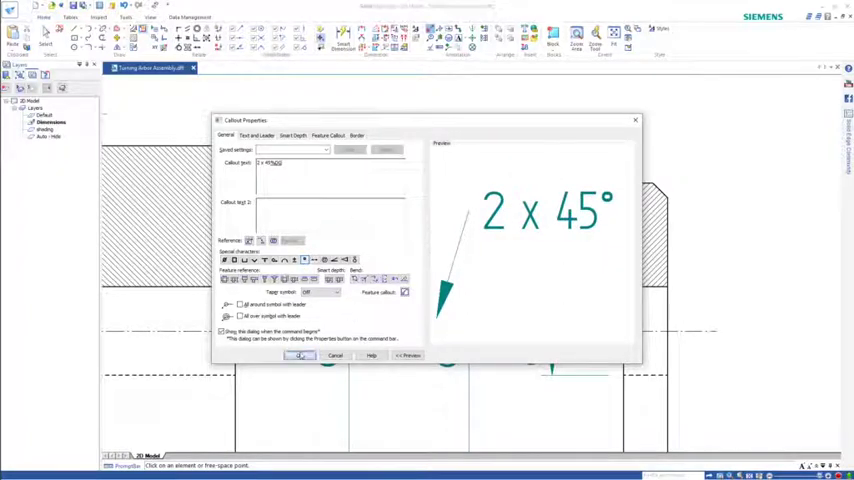
left_click(301, 356)
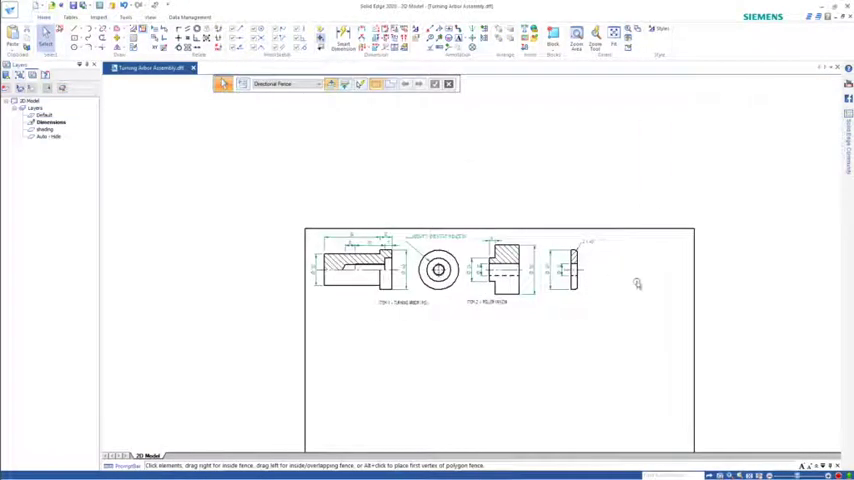
Pan the sheet to show the title block
left_click_drag(265, 156, 632, 351)
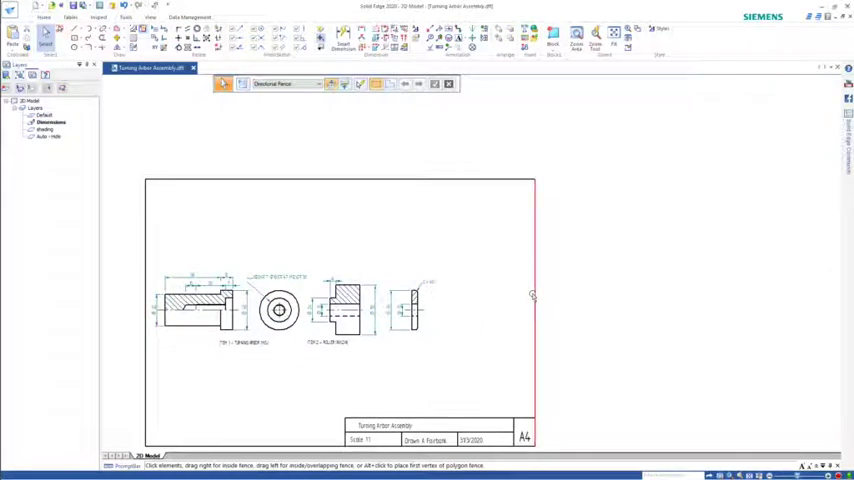
mouse_move(628, 350)
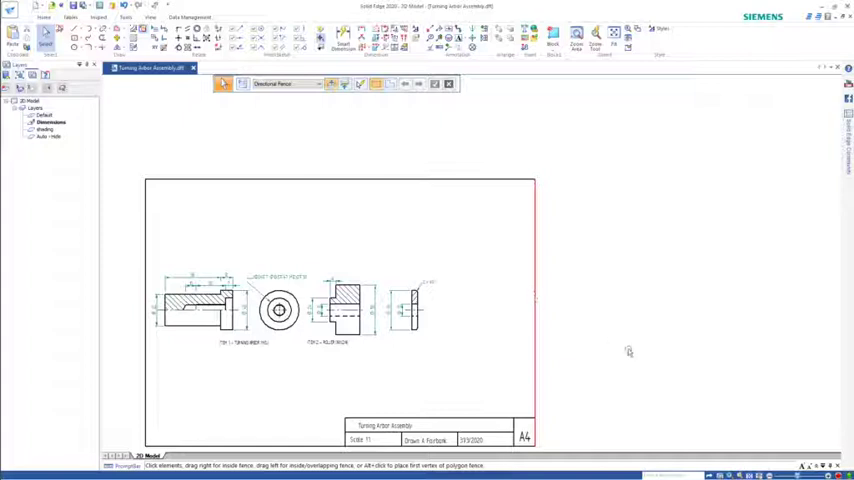
mouse_move(587, 357)
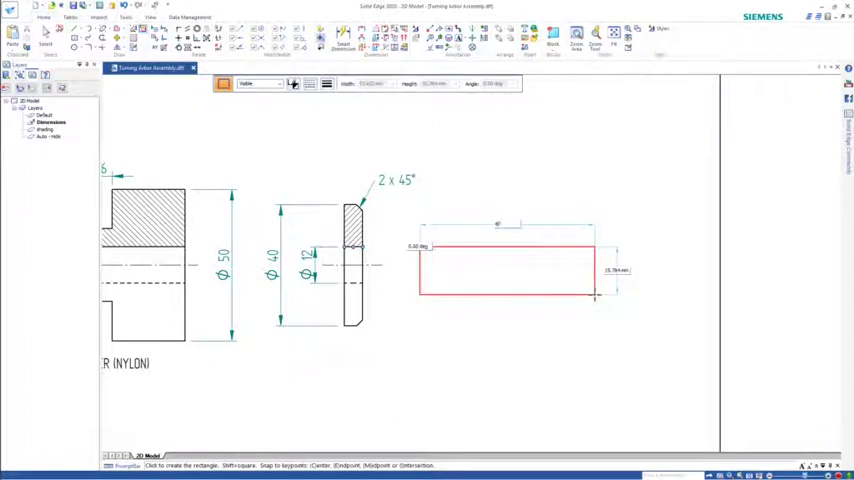
Finish the rectangle and open the arbor end view's hole callout properties
key("Escape")
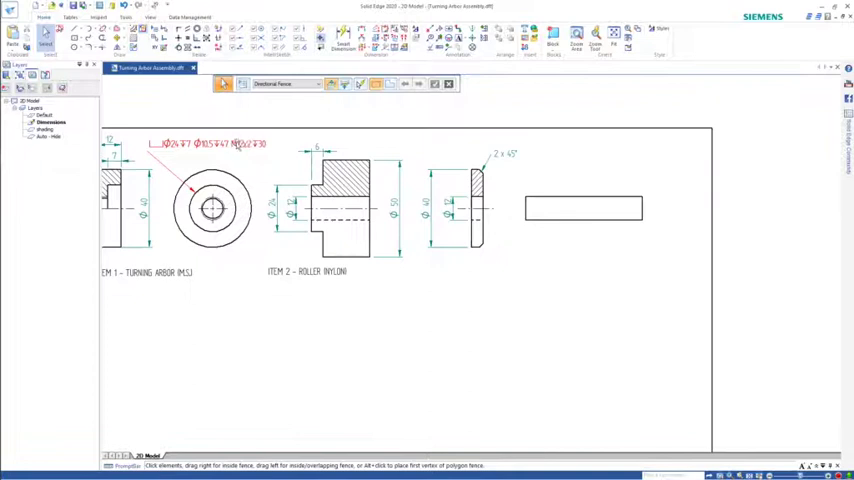
left_click(210, 144)
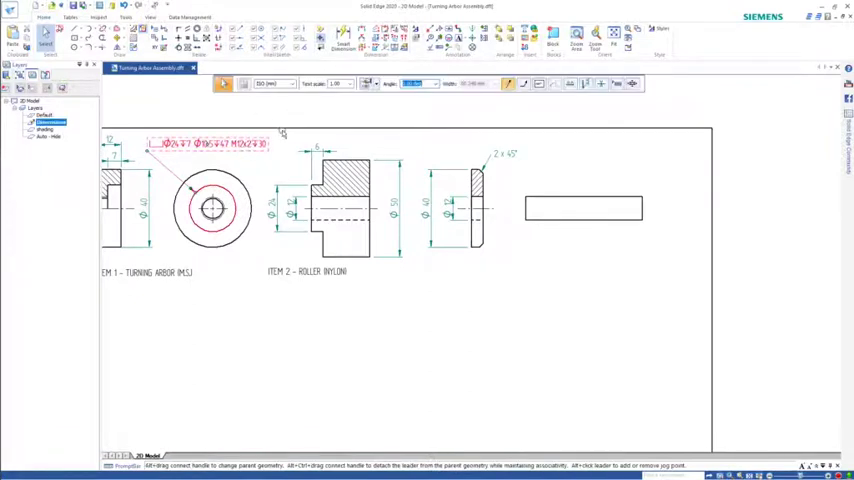
double_click(207, 144)
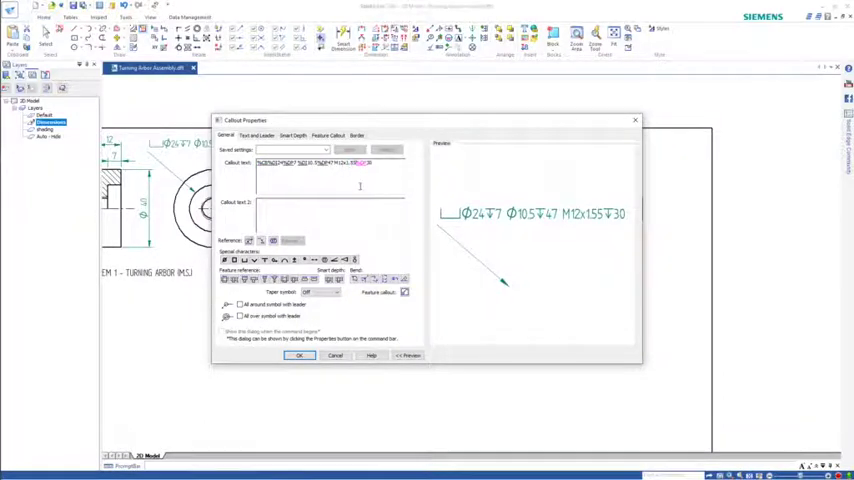
left_click(299, 355)
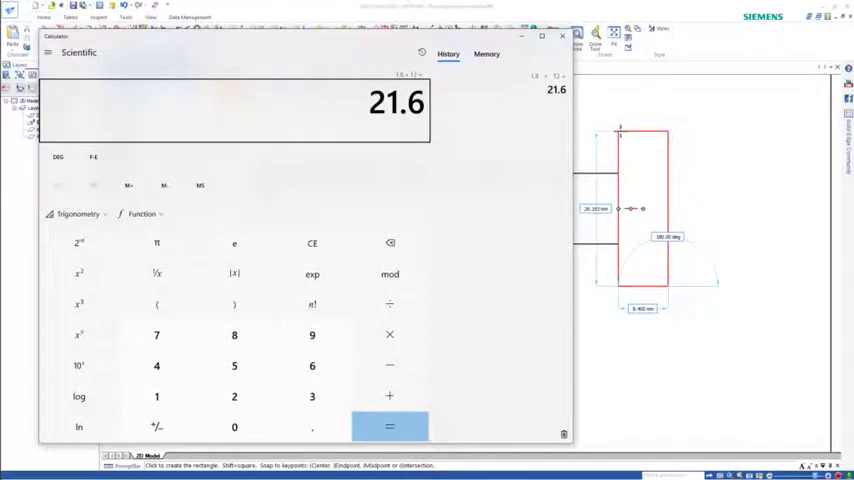
Compute 1.8 × 12 = 21.6 in Windows Calculator for the bolt head size
left_click(562, 37)
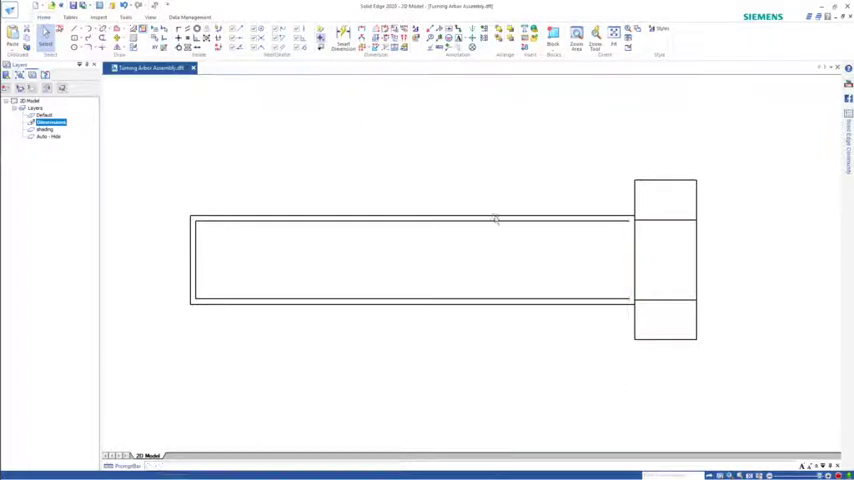
Select the shank lines and start a vertical thread-end line across the bolt shank
left_click(192, 255)
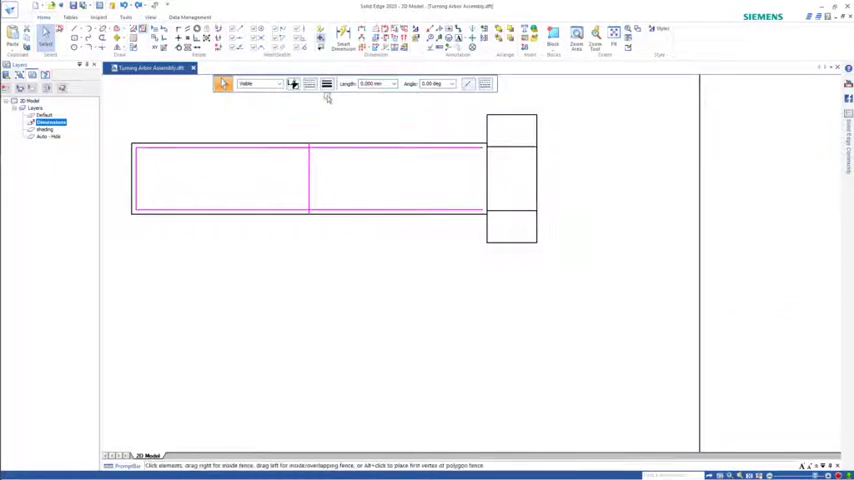
left_click(328, 83)
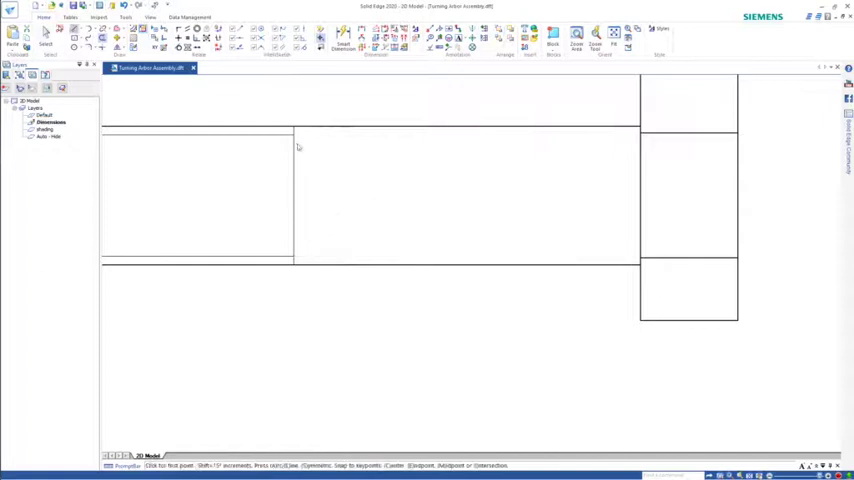
left_click(293, 127)
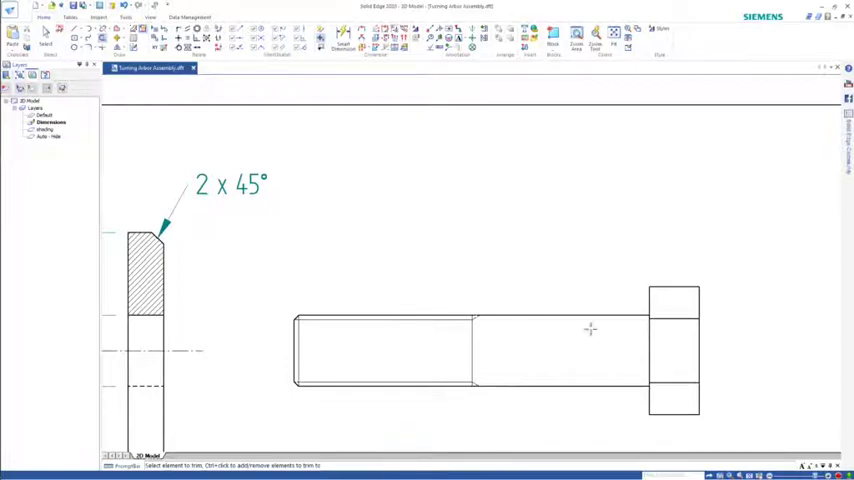
mouse_move(643, 305)
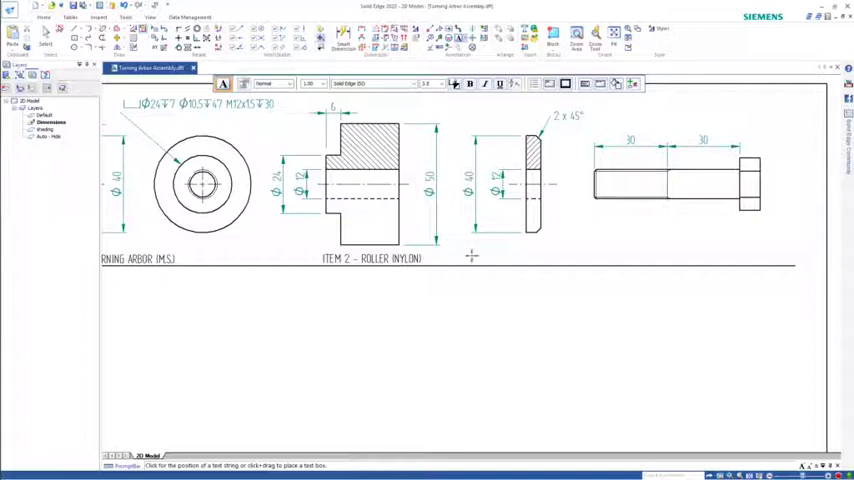
type("ITEM 3 - SPACER (M.S.")
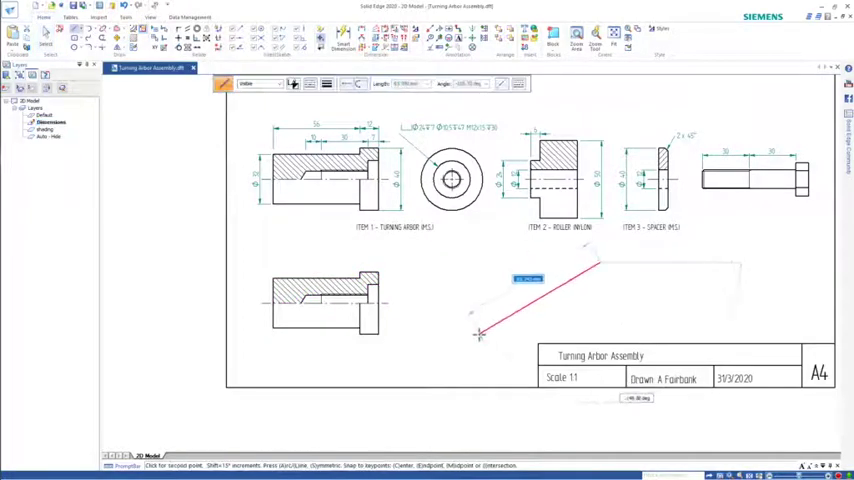
Place the roller half section onto the arbor centreline in the assembly view
left_click(483, 342)
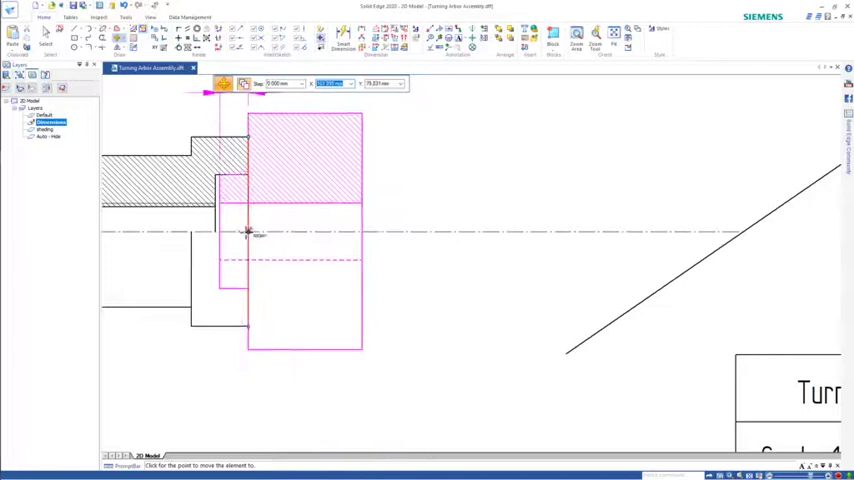
left_click(293, 245)
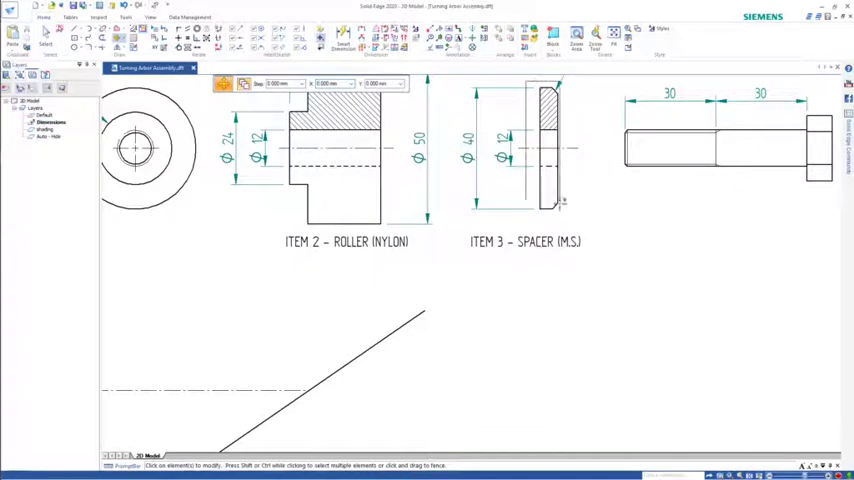
Fit the spacer and bolt head beside the roller, then exit the command
left_click(548, 150)
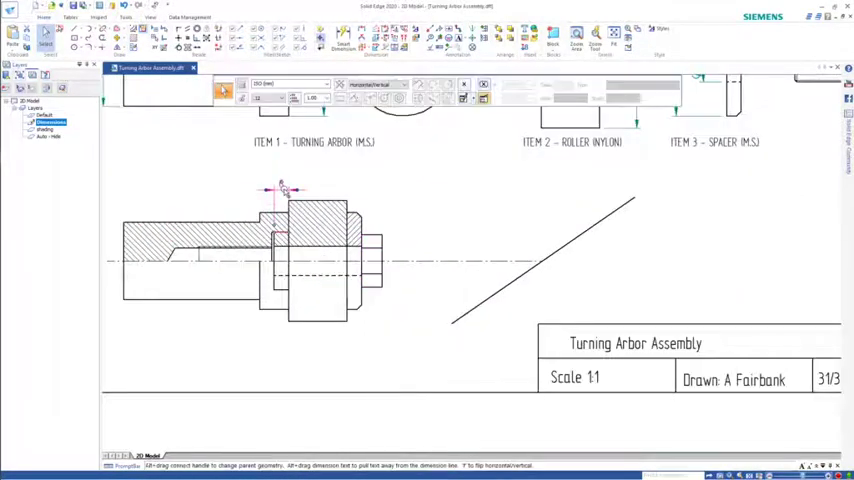
key("Escape")
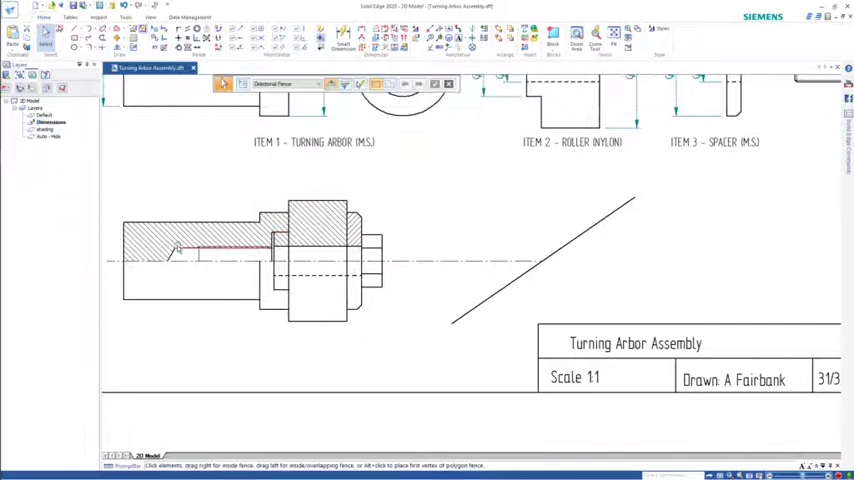